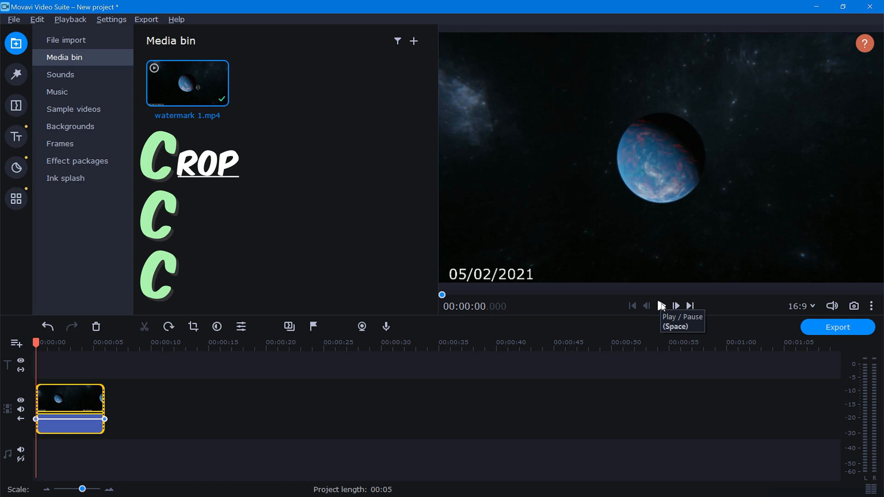
- Preview the space clip, then crop its frame so the bottom edge sits above the date
left_click(676, 306)
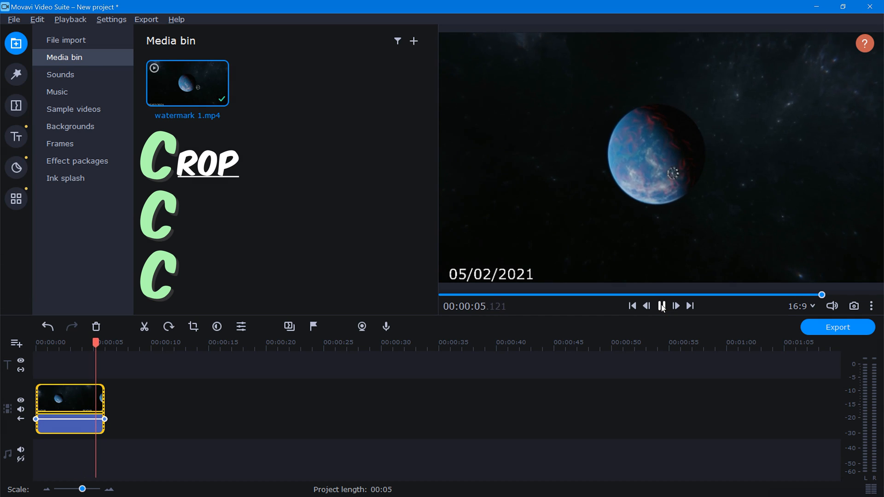
left_click(661, 306)
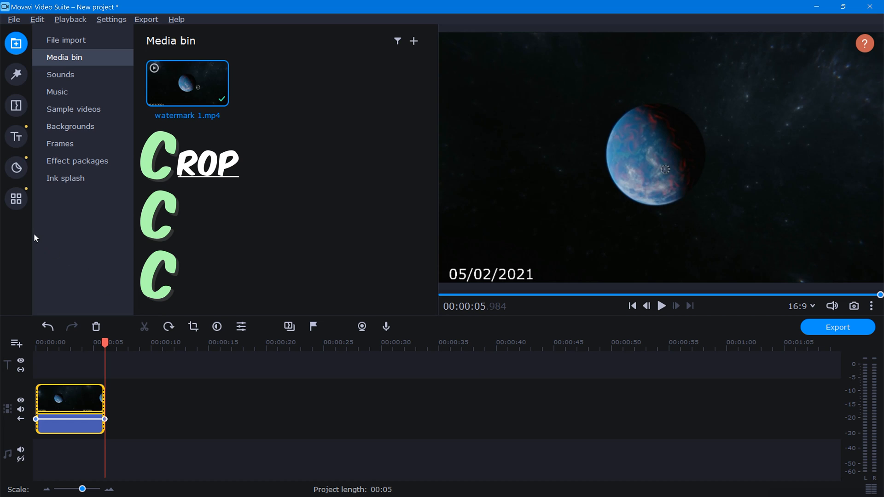
left_click(16, 198)
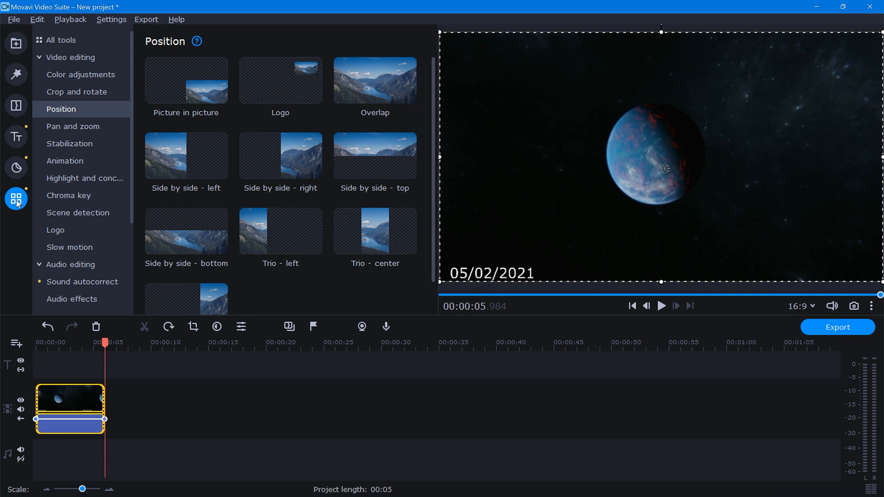
left_click(77, 92)
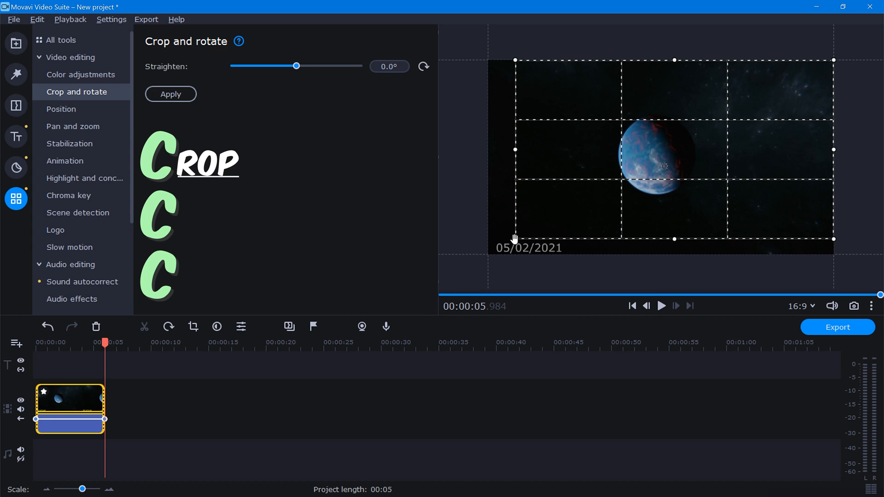
mouse_move(627, 203)
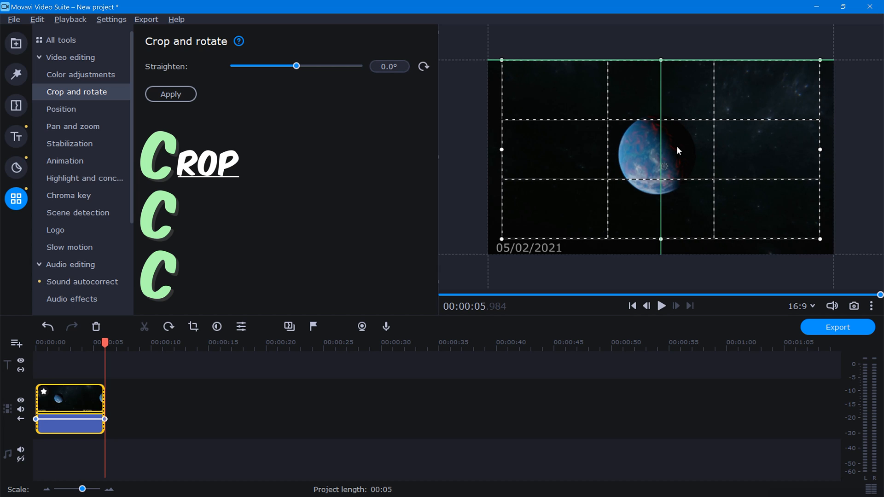
left_click(170, 93)
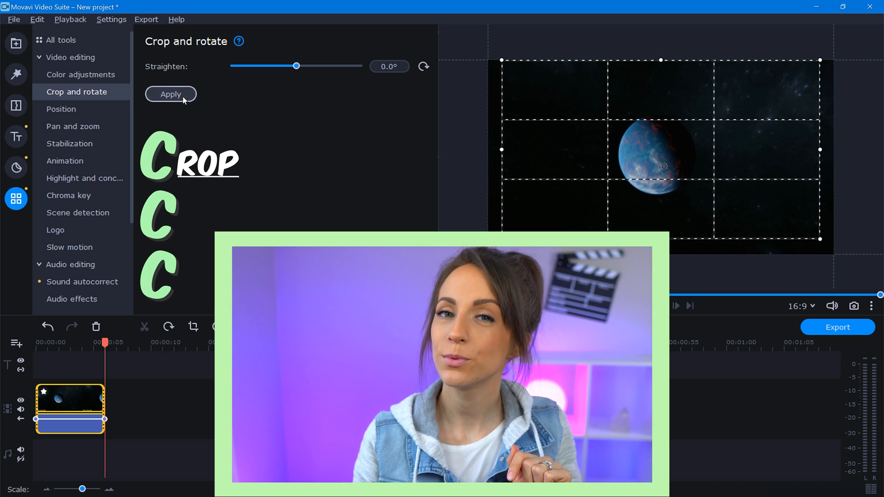
- Apply the date-removing crop, then play and pause the parasailing clip on the text box
left_click(17, 43)
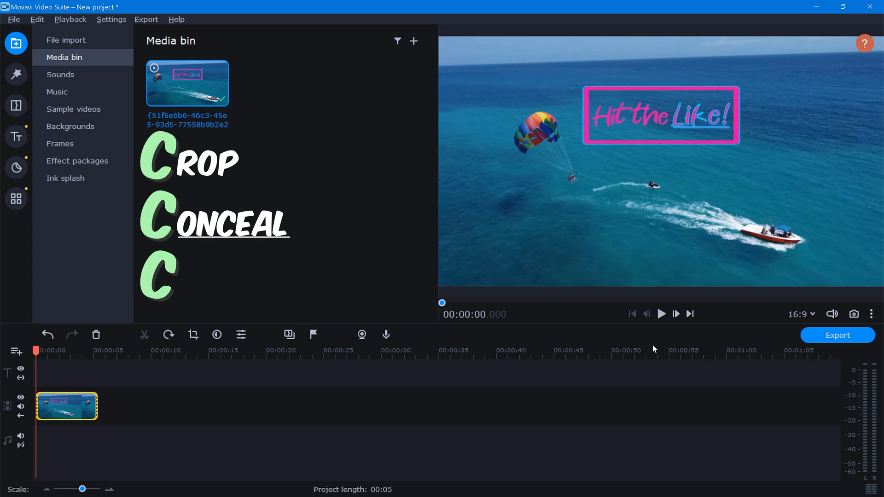
mouse_move(679, 334)
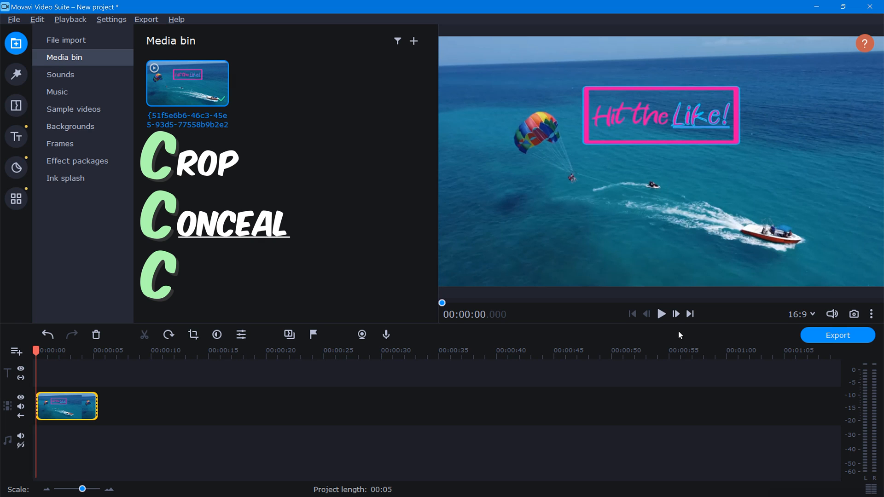
left_click(661, 314)
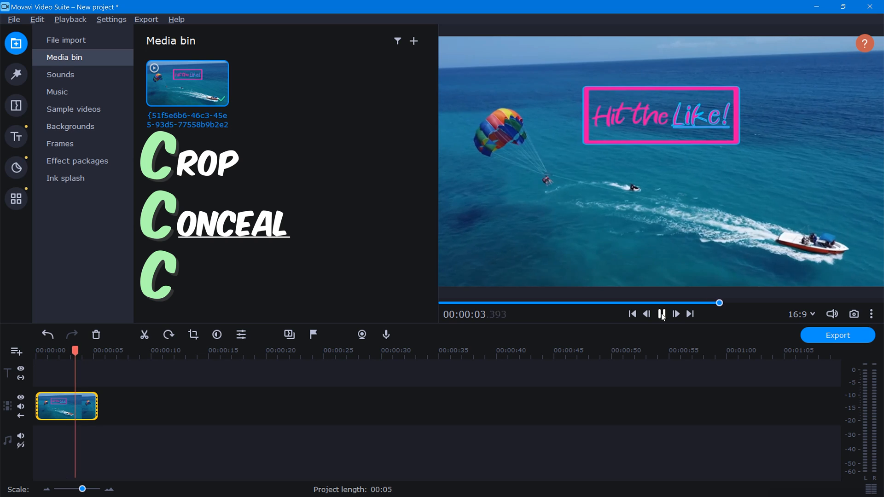
left_click(660, 314)
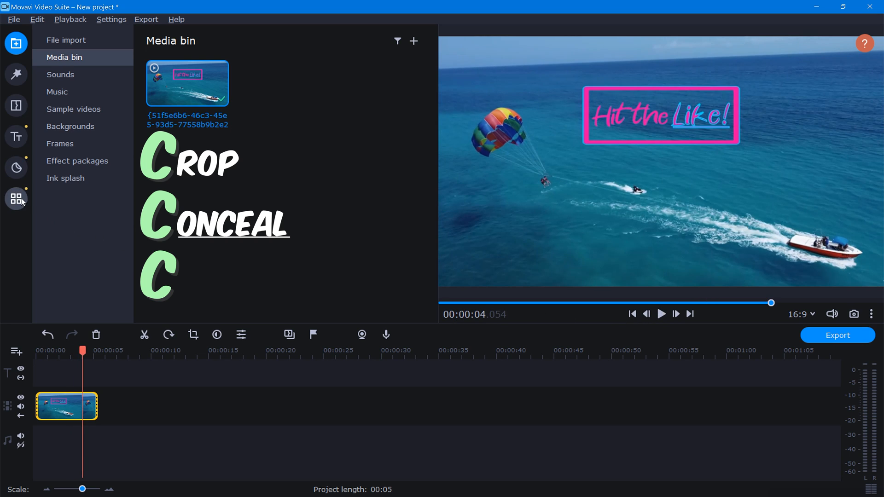
- Show the Shapes category of the sticker library
left_click(15, 167)
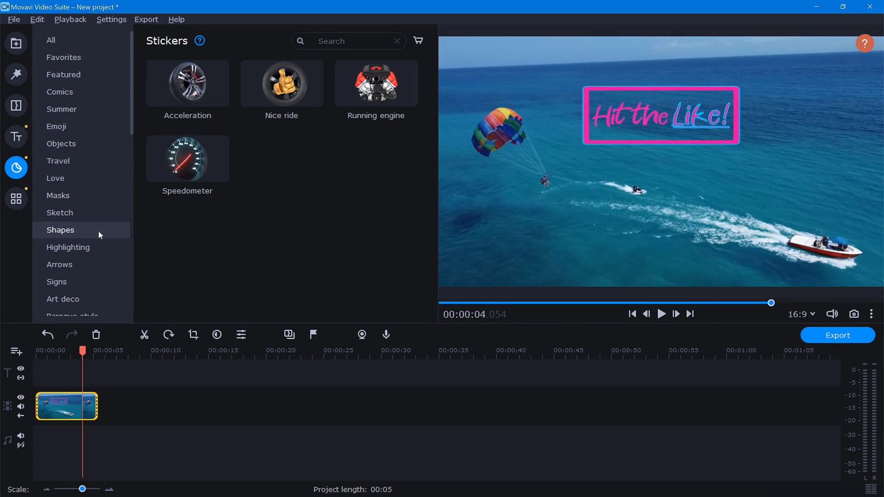
left_click(60, 230)
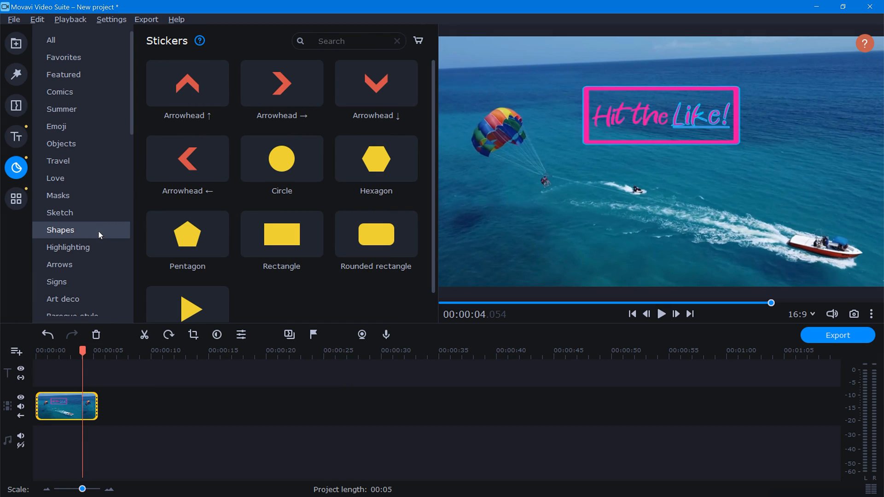
mouse_move(282, 233)
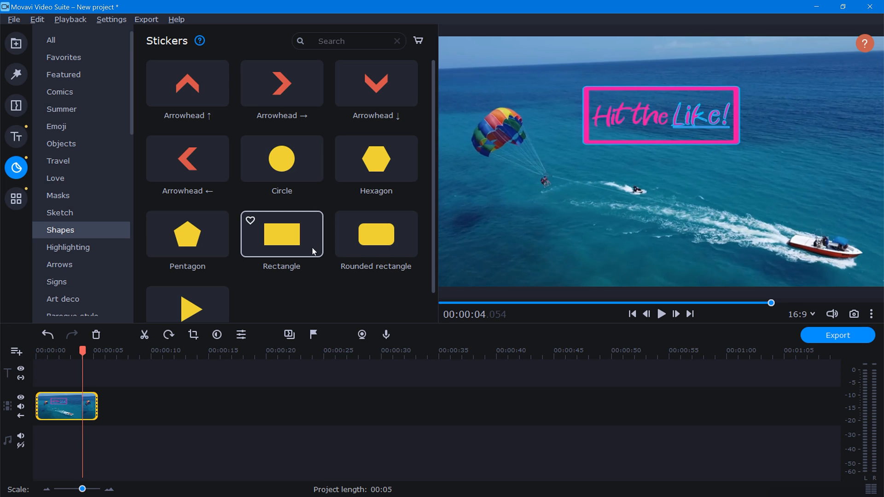
- Add a Rectangle sticker and place it over the pink Hit the Like! box
double_click(281, 234)
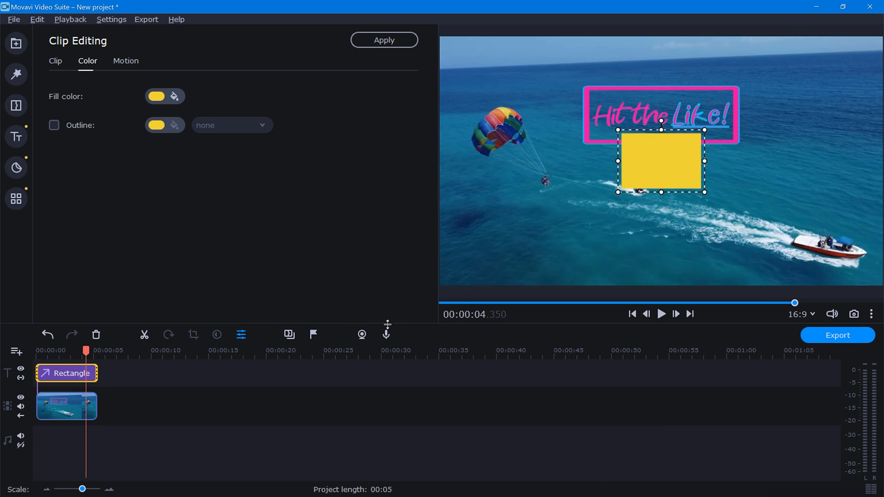
mouse_move(650, 179)
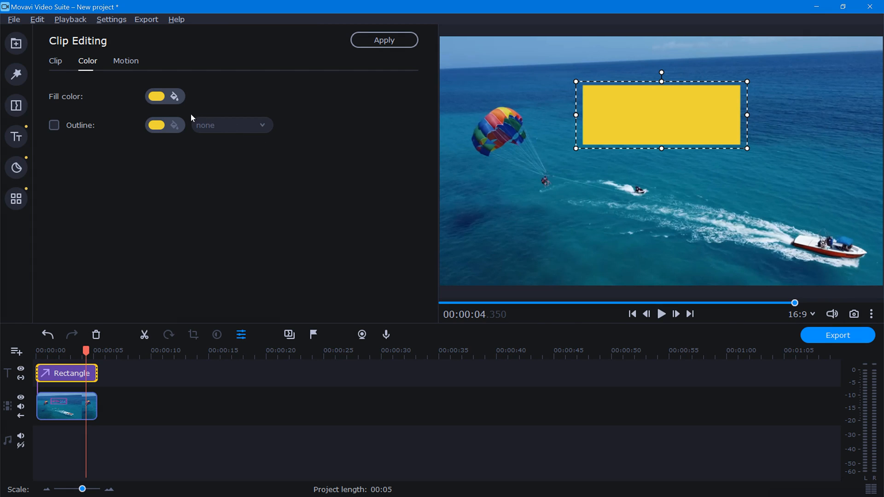
- Change the rectangle's fill colour to a sea-blue shade picked from the water
left_click(156, 96)
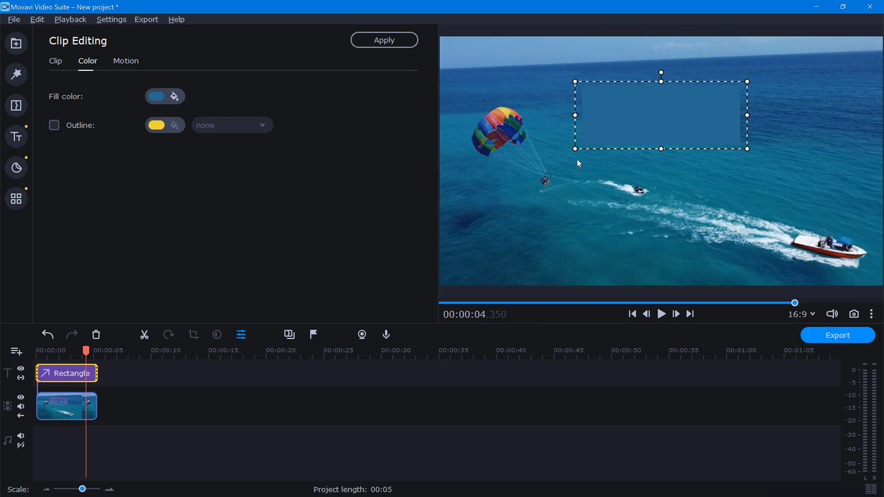
mouse_move(816, 338)
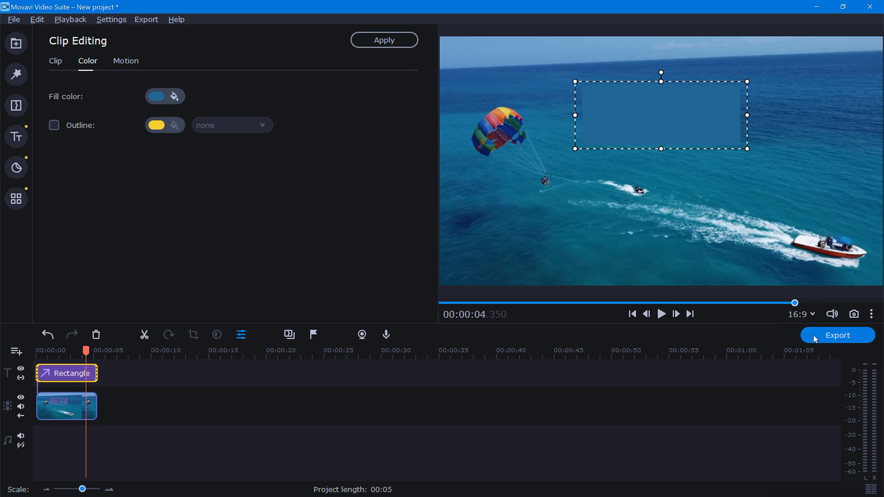
- Export the parasailing video with the sea-blue rectangle covering the logo
left_click(837, 336)
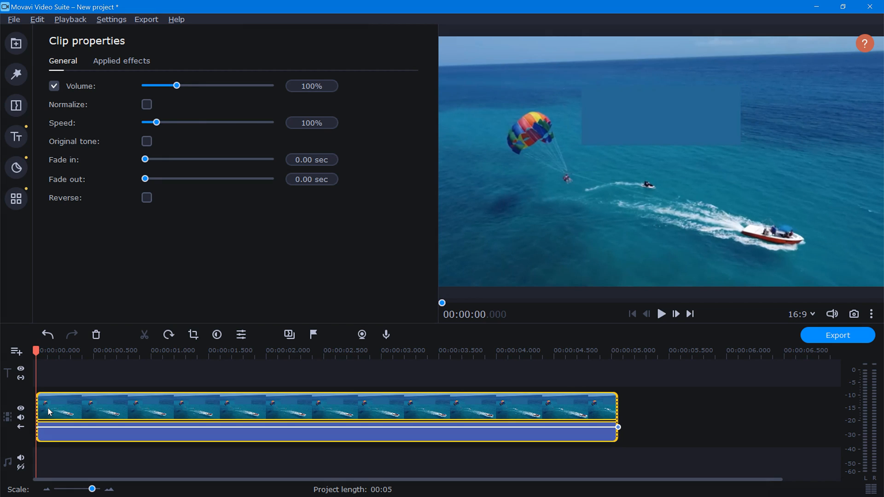
mouse_move(123, 307)
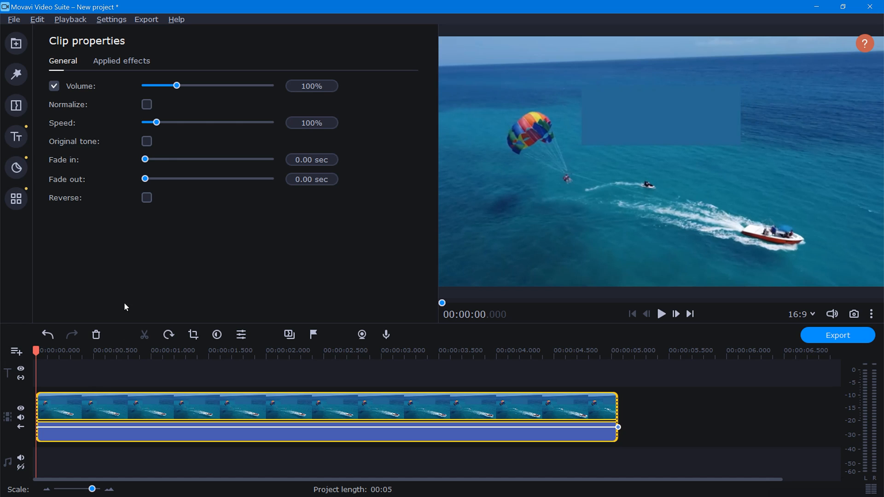
- Add a Blurred rectangle mask from Highlight and conceal over the blue patch
left_click(16, 198)
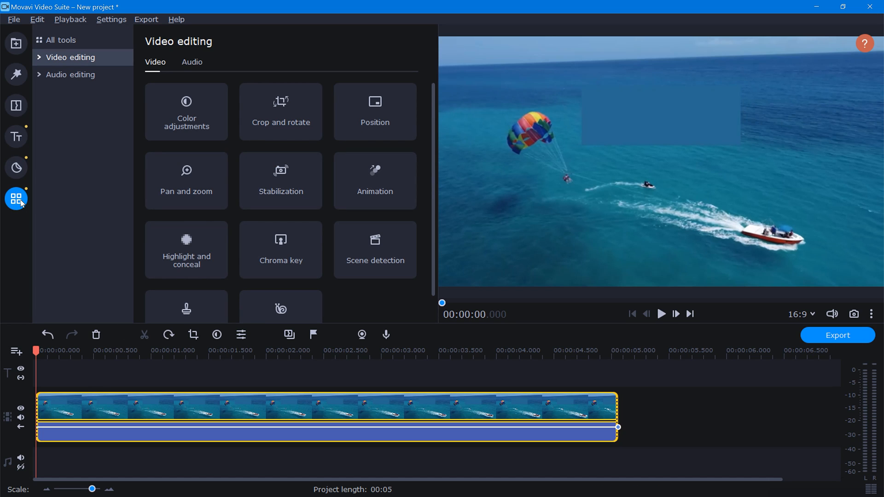
left_click(186, 250)
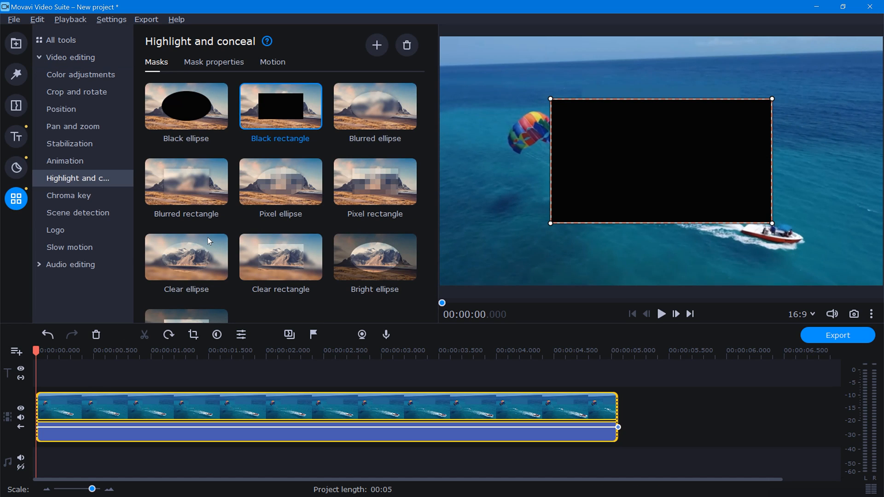
mouse_move(230, 207)
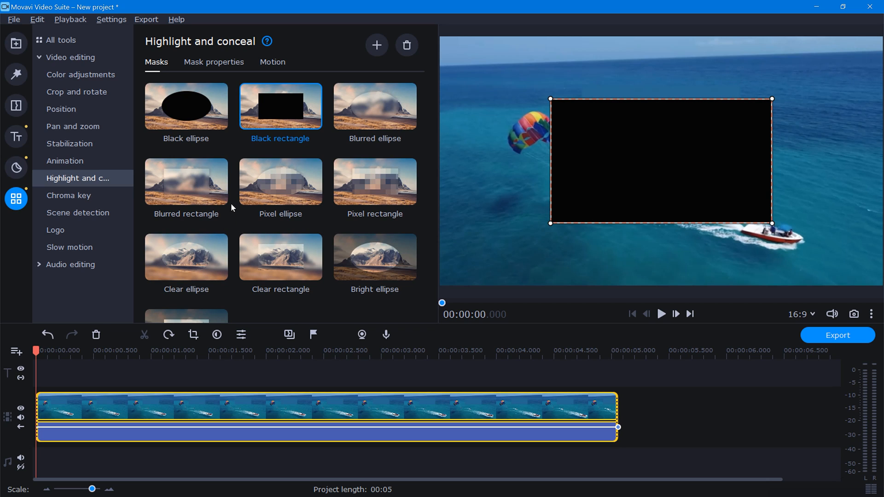
left_click(186, 181)
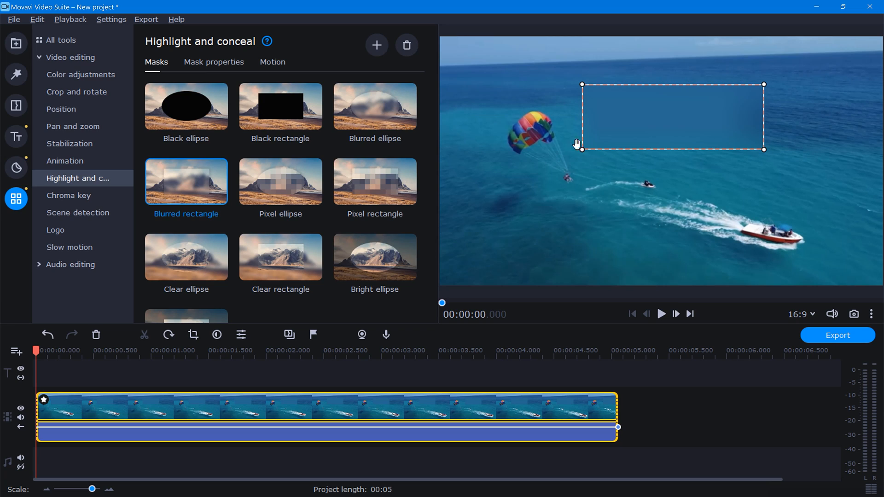
- Raise the blurred mask's feathering to 100% in Mask properties and apply it
left_click(214, 62)
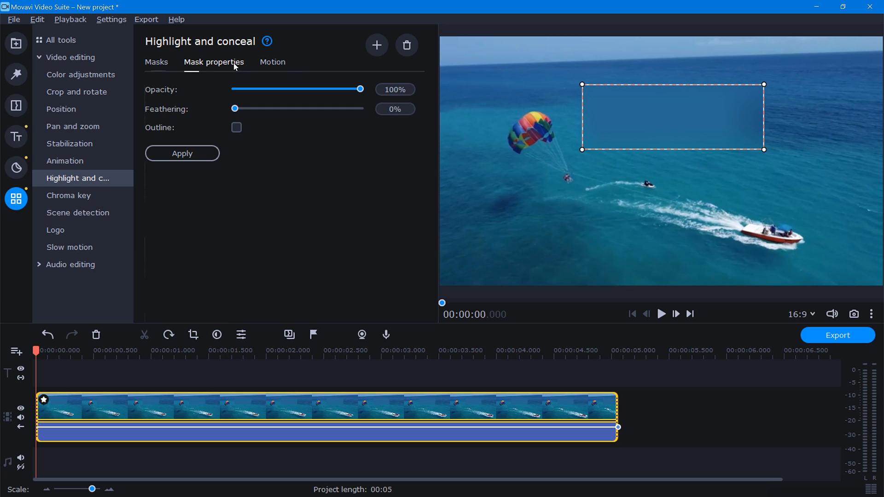
left_click_drag(234, 108, 271, 108)
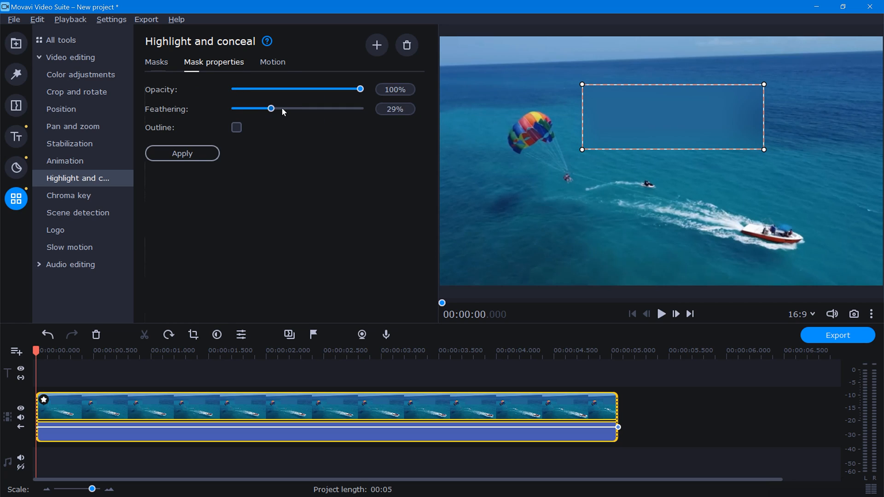
left_click_drag(270, 108, 359, 107)
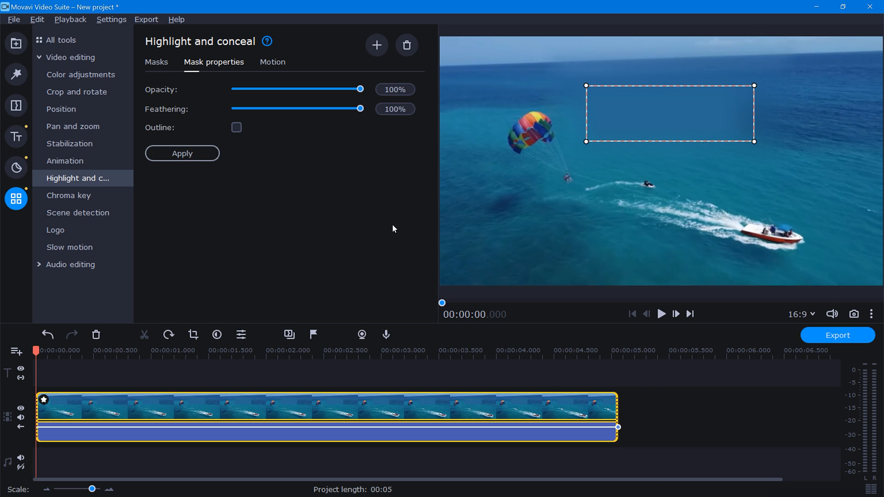
left_click(71, 57)
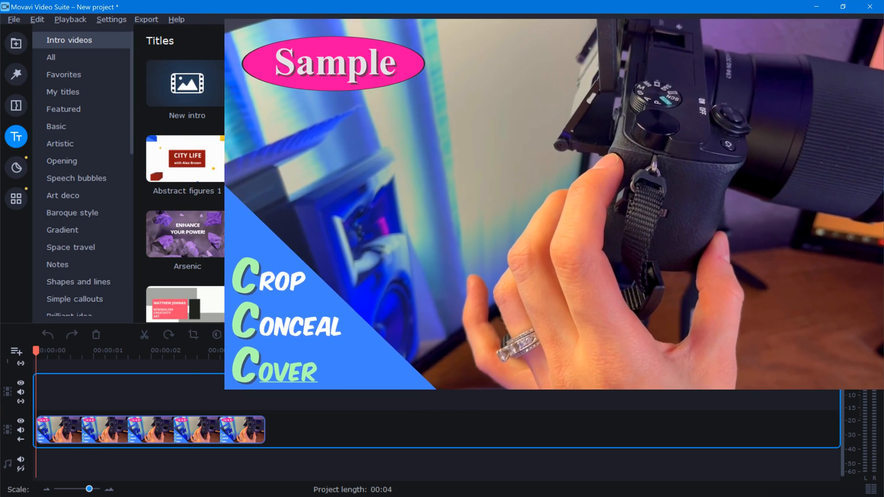
- Open More tools to position the Subscribe overlay above the camera clip
left_click(16, 199)
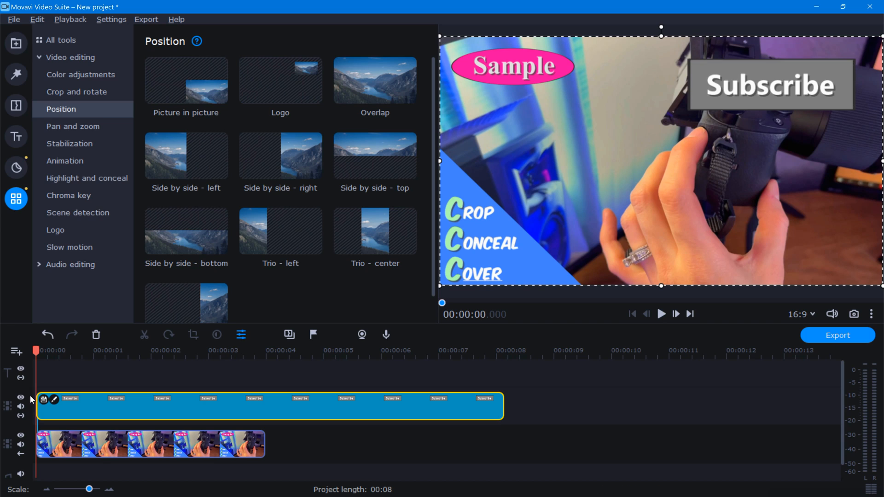
mouse_move(288, 389)
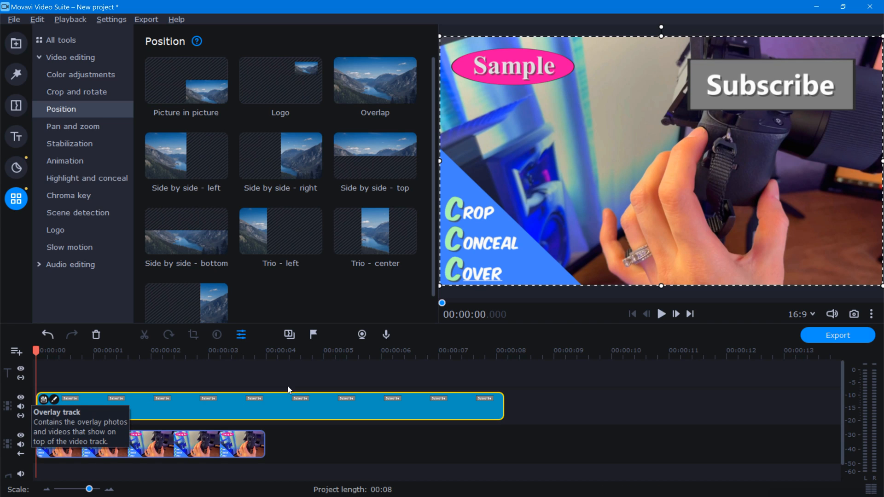